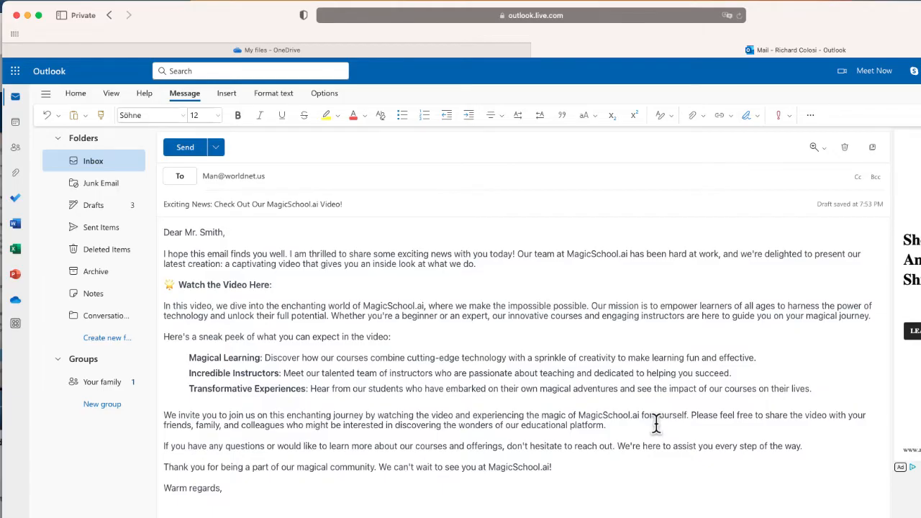
mouse_move(632, 420)
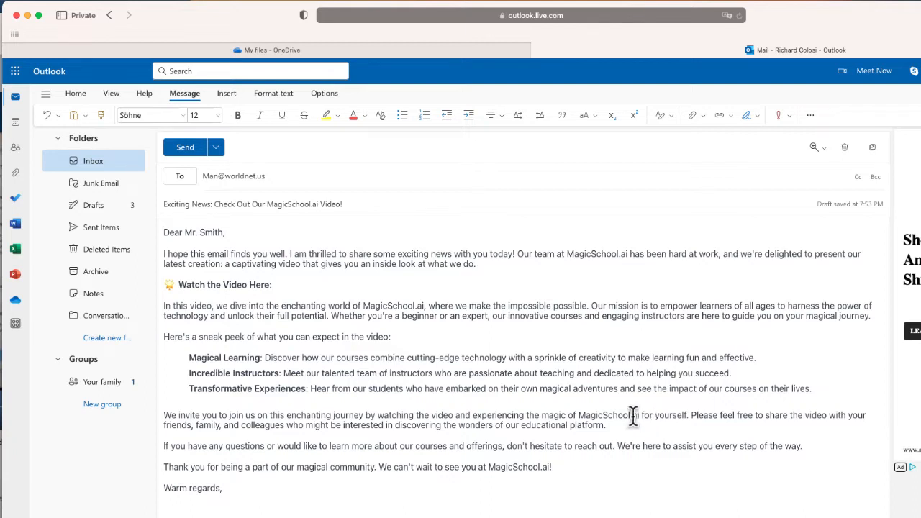
mouse_move(288, 285)
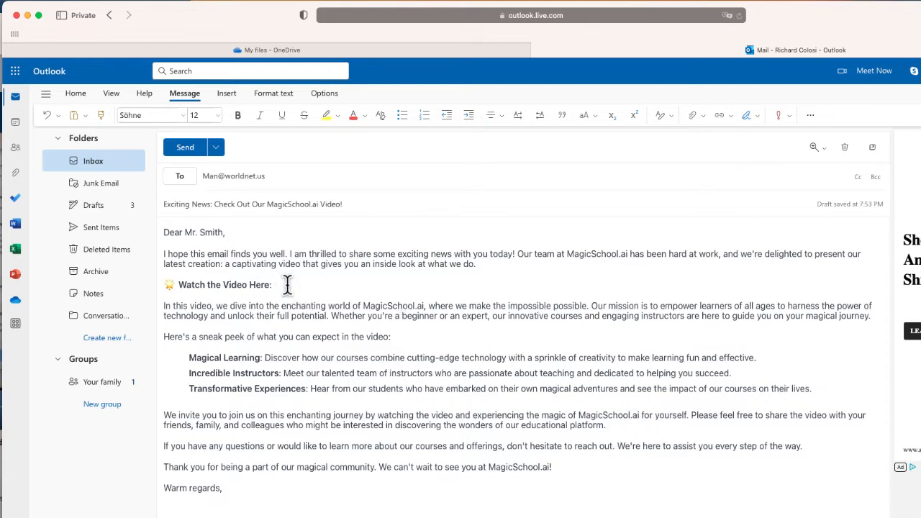
Add the youtu.be video URL after the 'Watch the Video Here:' heading in the email body.
text(https://youtu.be/-RoNonlUT6s?si=BP2I-ay-OzWXufXt)
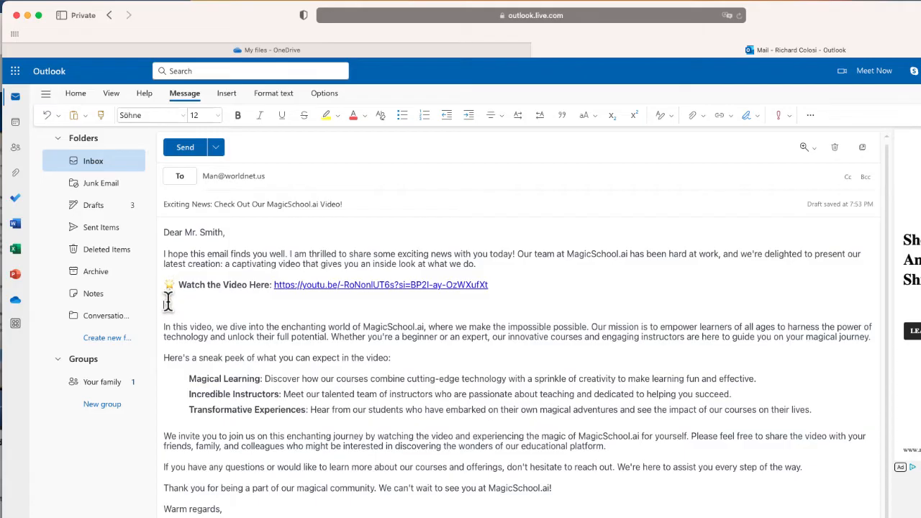
mouse_move(170, 298)
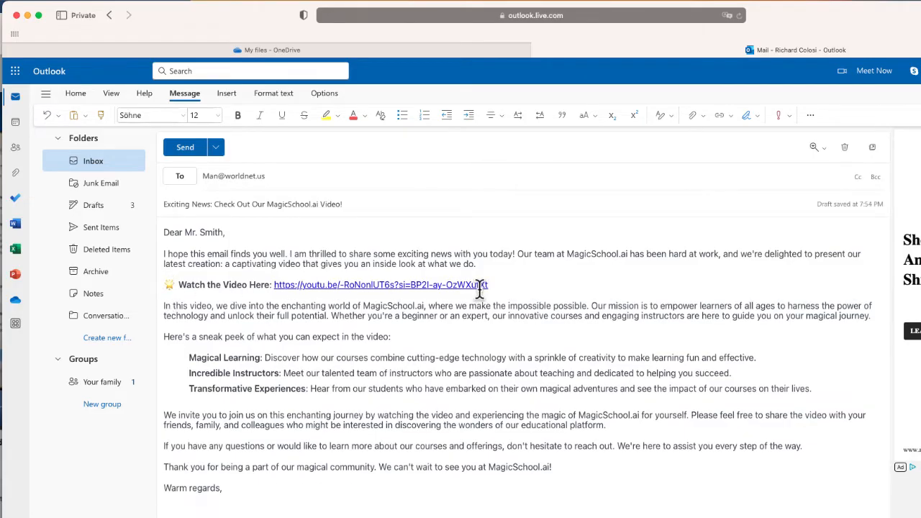
mouse_move(301, 285)
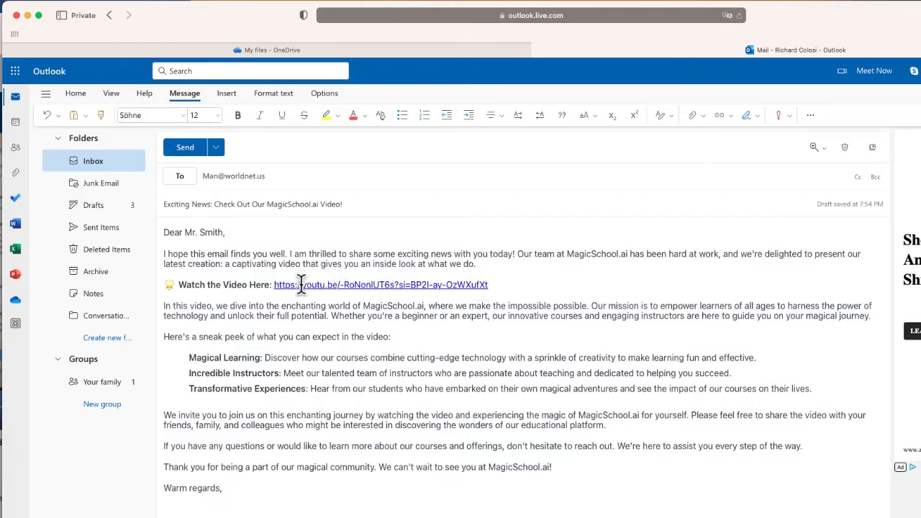
mouse_move(280, 285)
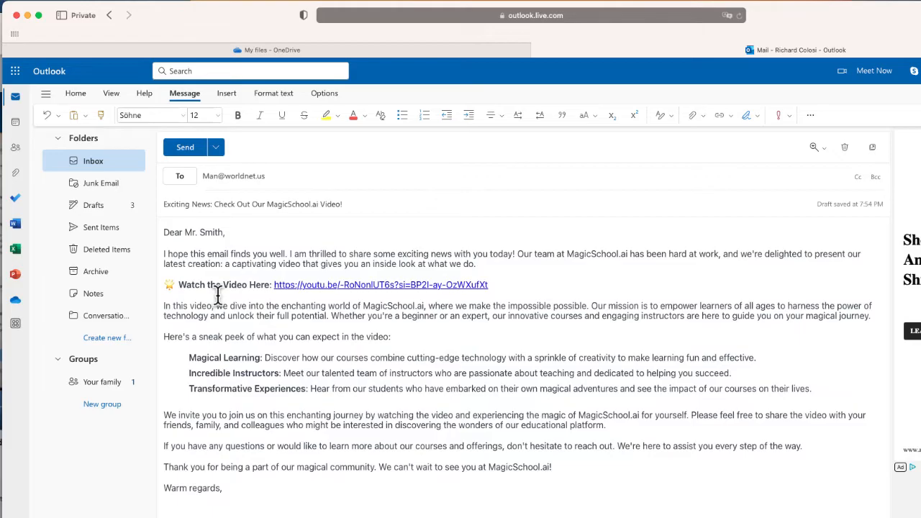
click(489, 285)
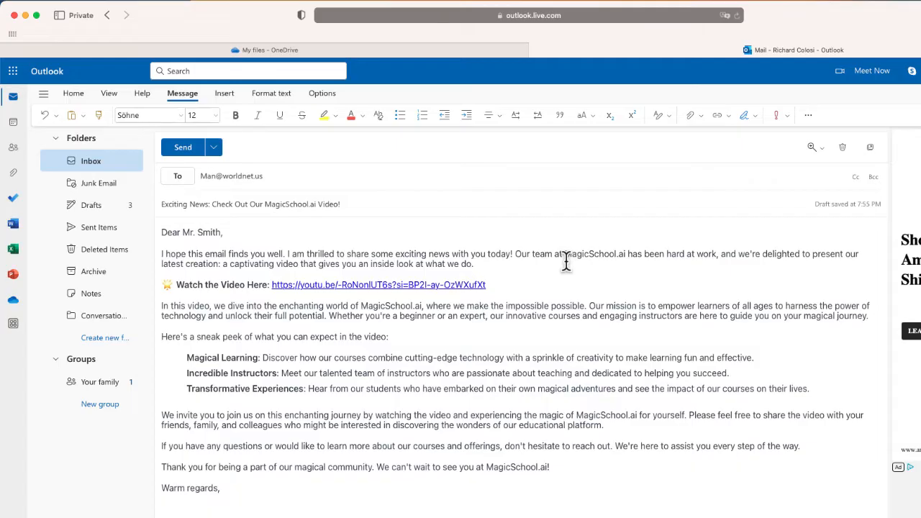
View the video's Share > Embed preview on YouTube to capture its thumbnail.
click(379, 285)
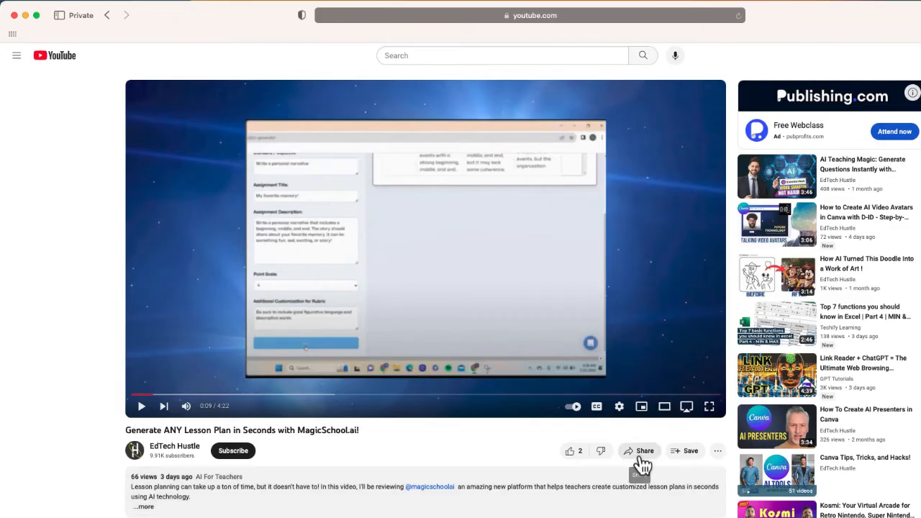
click(639, 451)
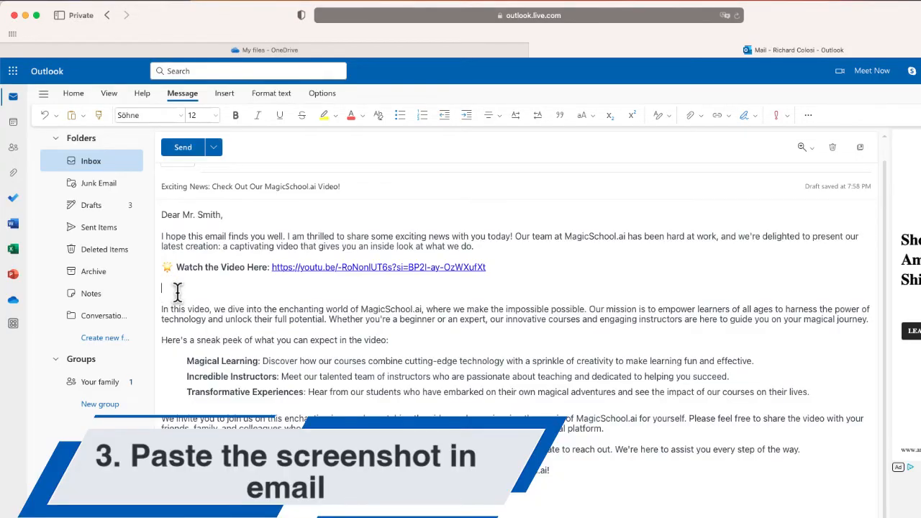
Paste the thumbnail screenshot on the blank line below the video link.
click(177, 288)
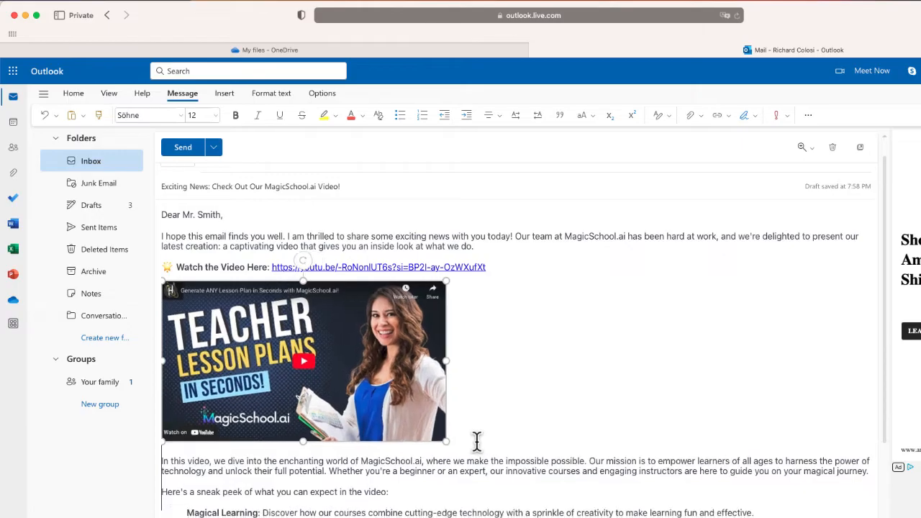
mouse_move(494, 421)
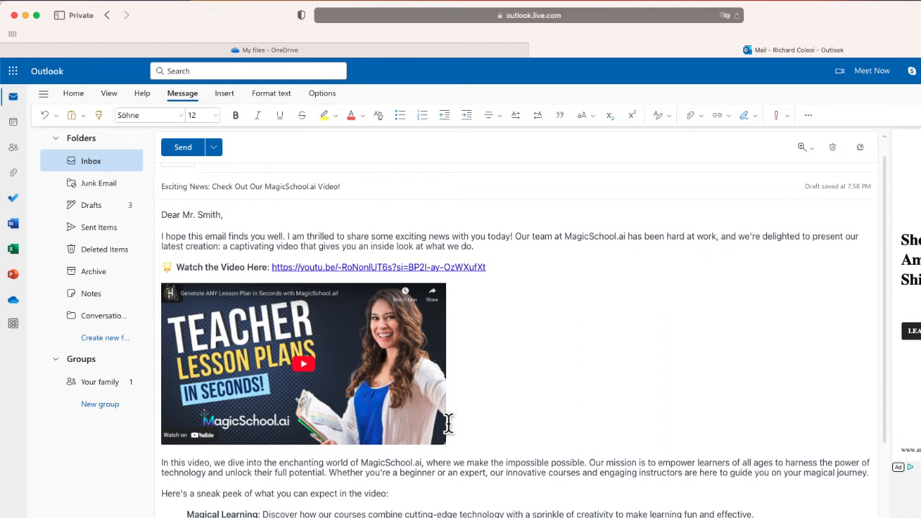
mouse_move(420, 437)
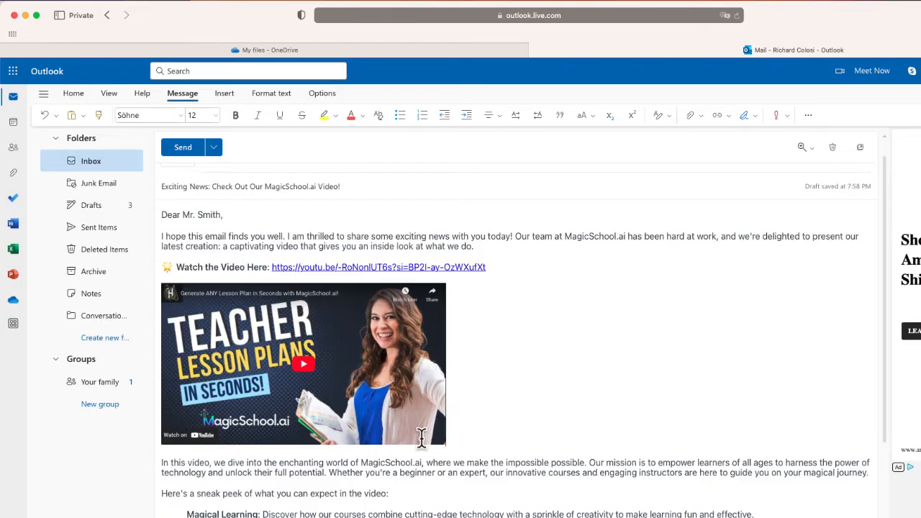
click(378, 267)
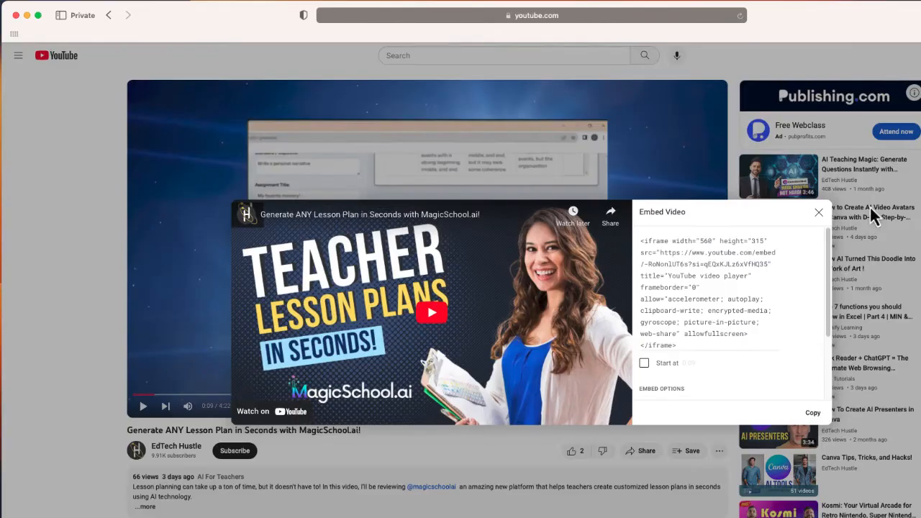
click(818, 211)
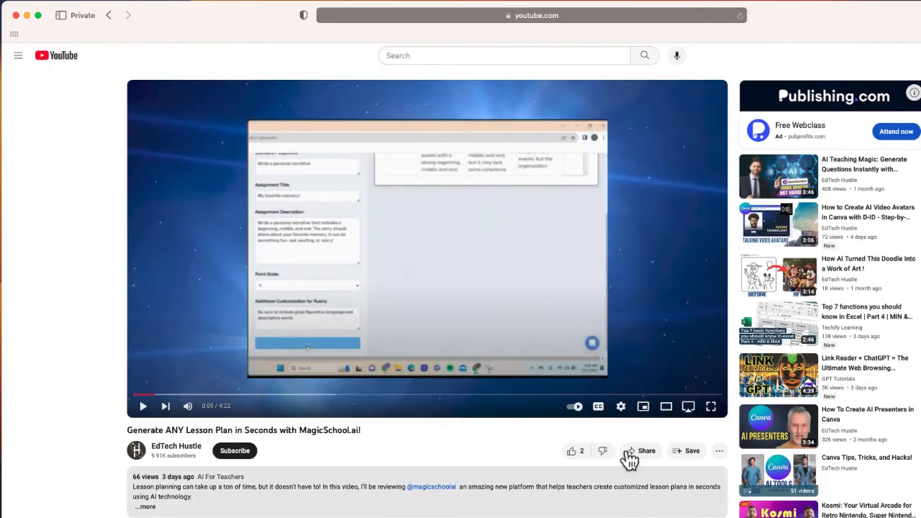
click(645, 450)
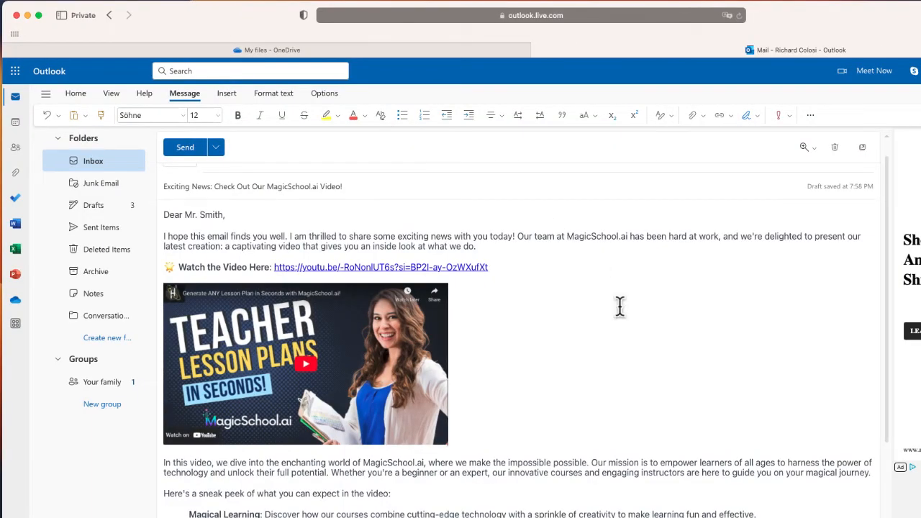
mouse_move(362, 363)
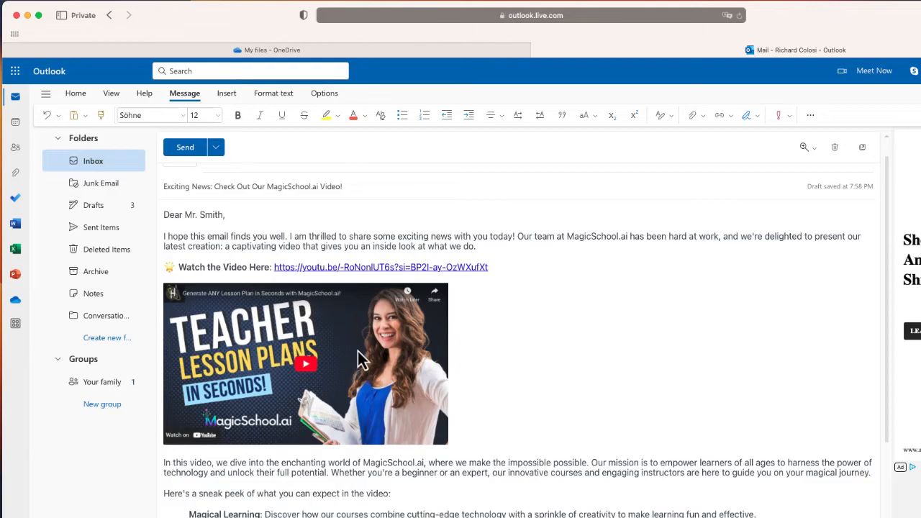
Hyperlink the pasted thumbnail image to the youtu.be video address and verify the link.
click(305, 362)
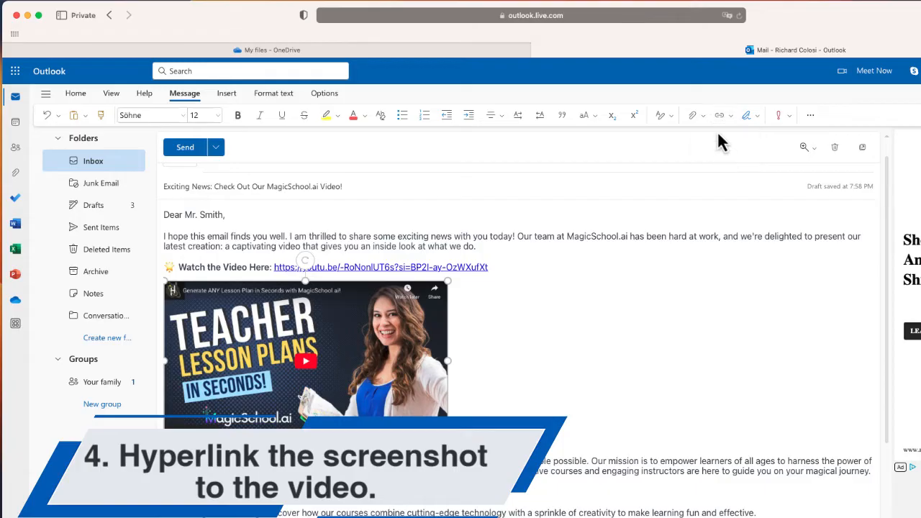
mouse_move(718, 115)
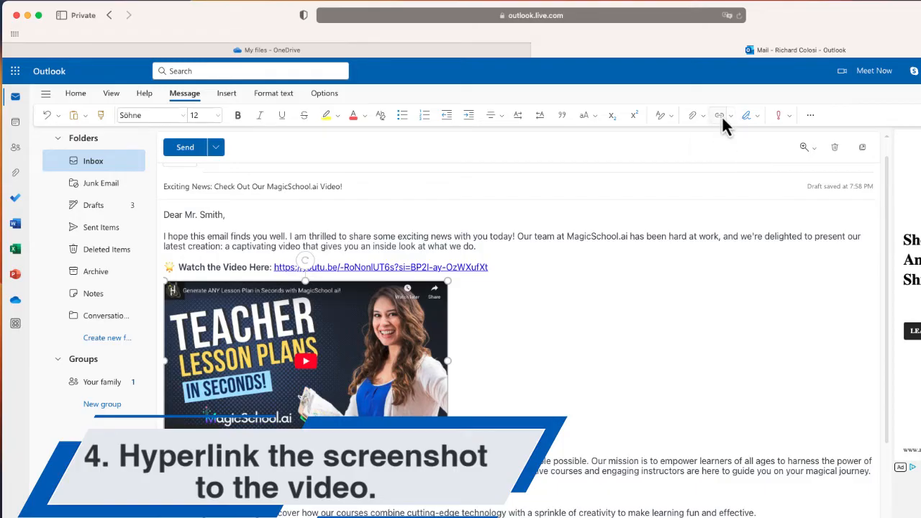
click(718, 115)
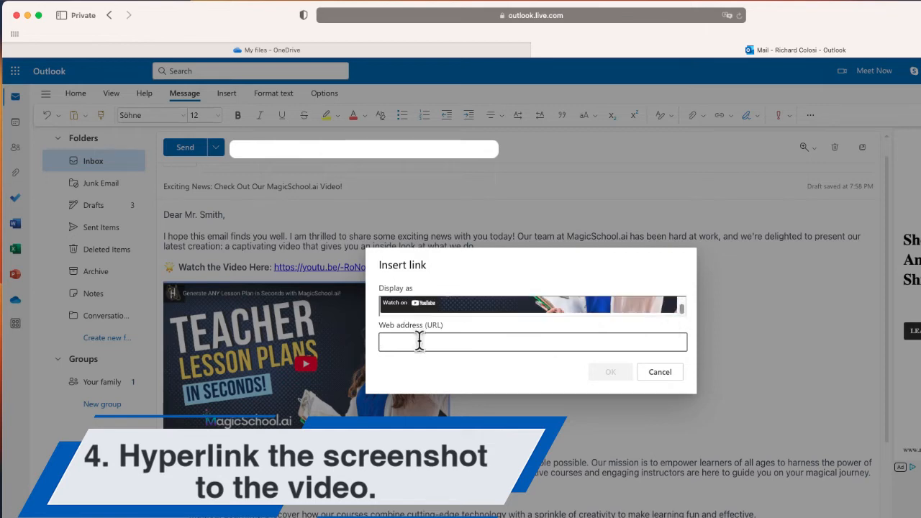
text(https://youtu.be/-RoNonlUT6s?si=3bEdXJRJEXxXWM8V)
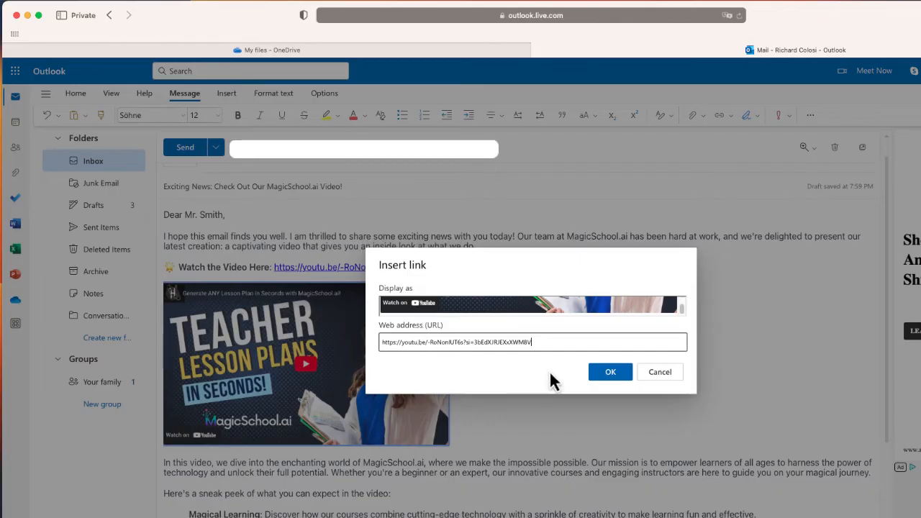
click(610, 372)
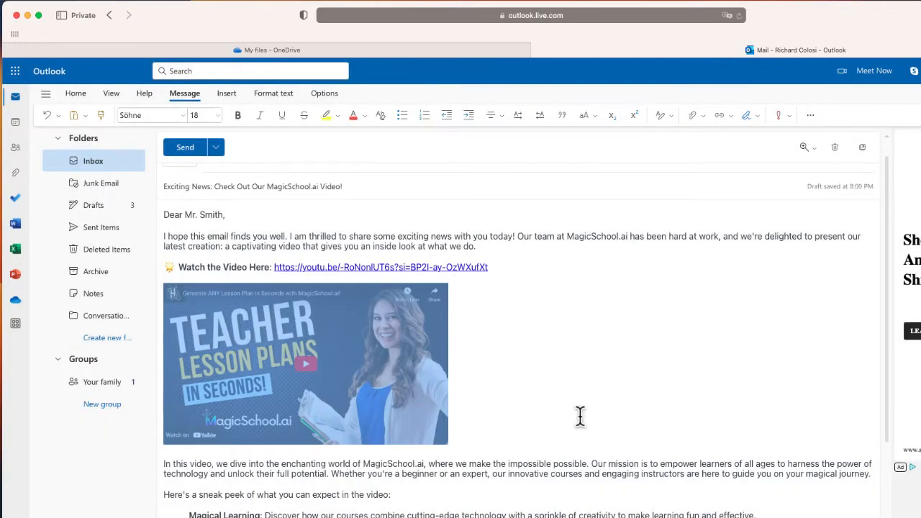
mouse_move(387, 317)
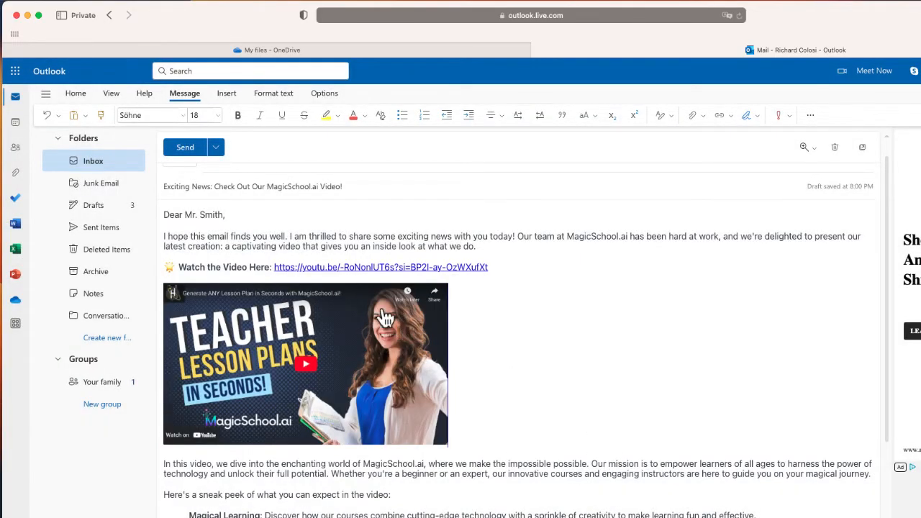
click(305, 363)
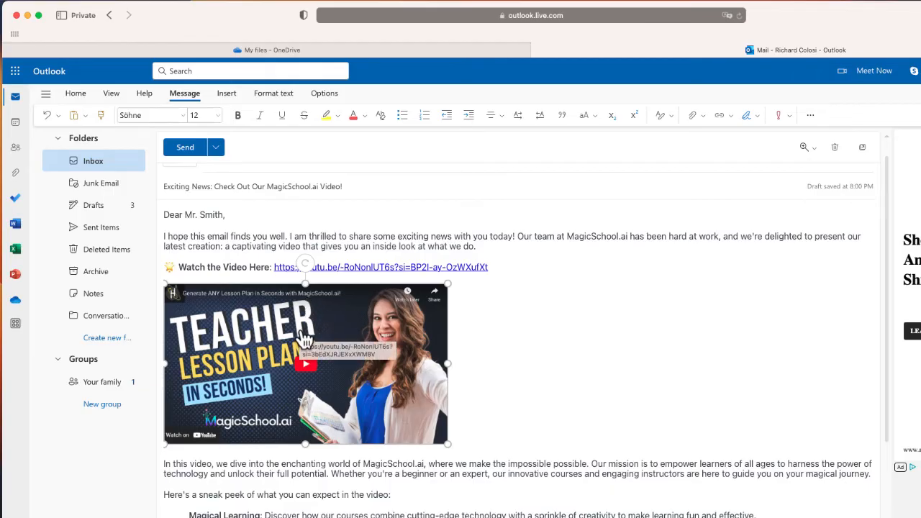
mouse_move(353, 340)
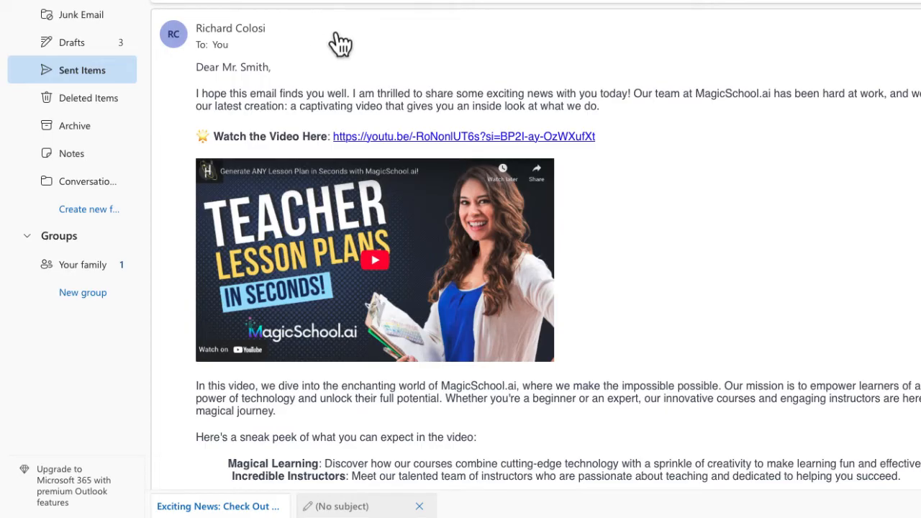
mouse_move(601, 186)
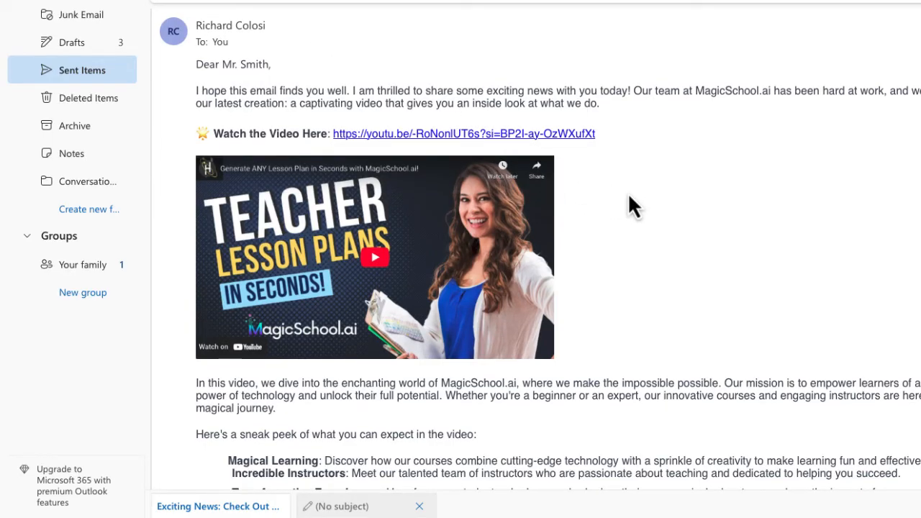
mouse_move(288, 136)
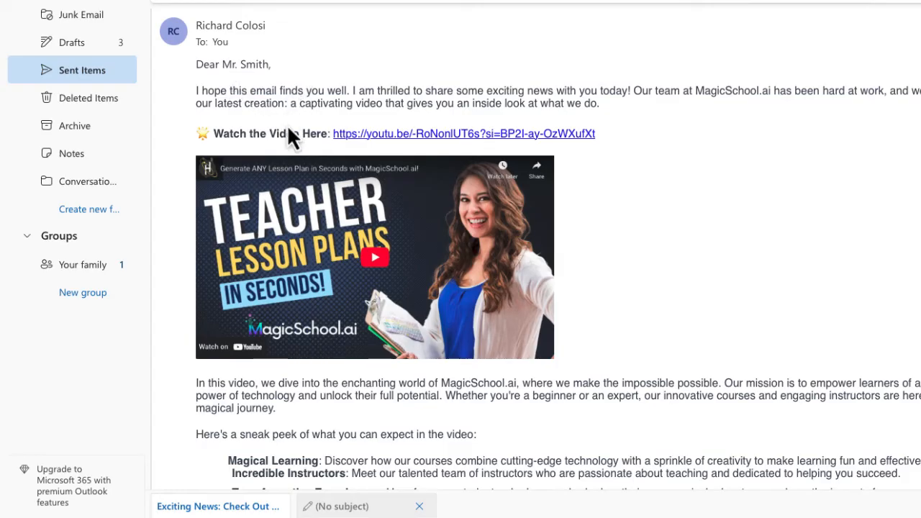
mouse_move(394, 280)
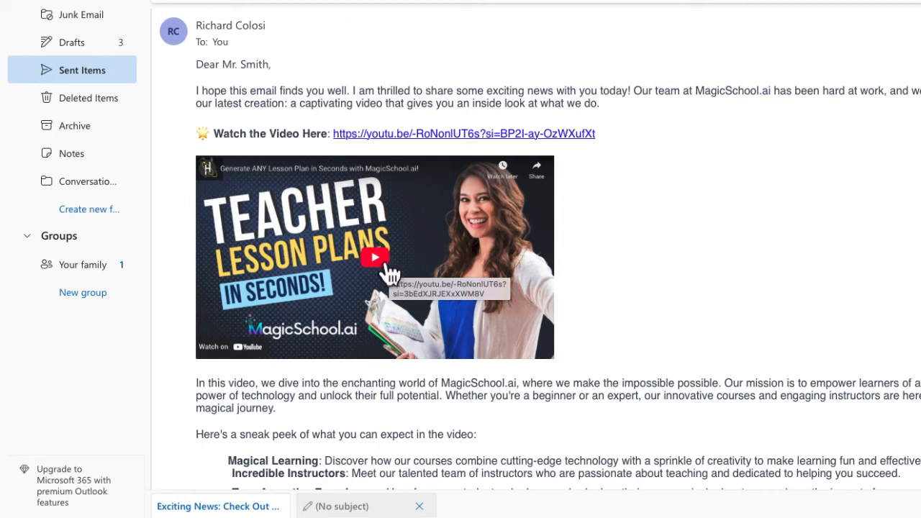
mouse_move(406, 276)
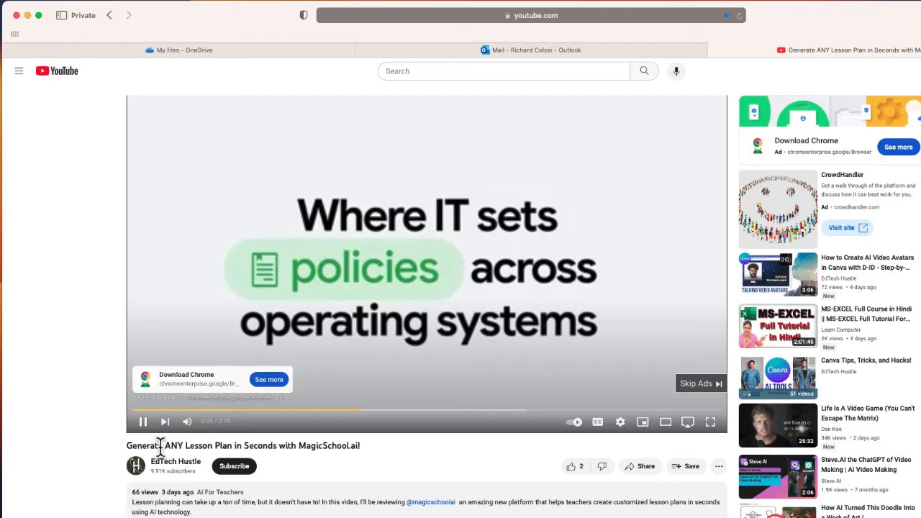
Skip the ad so the linked MagicSchool.ai lesson-plan video starts playing.
click(697, 383)
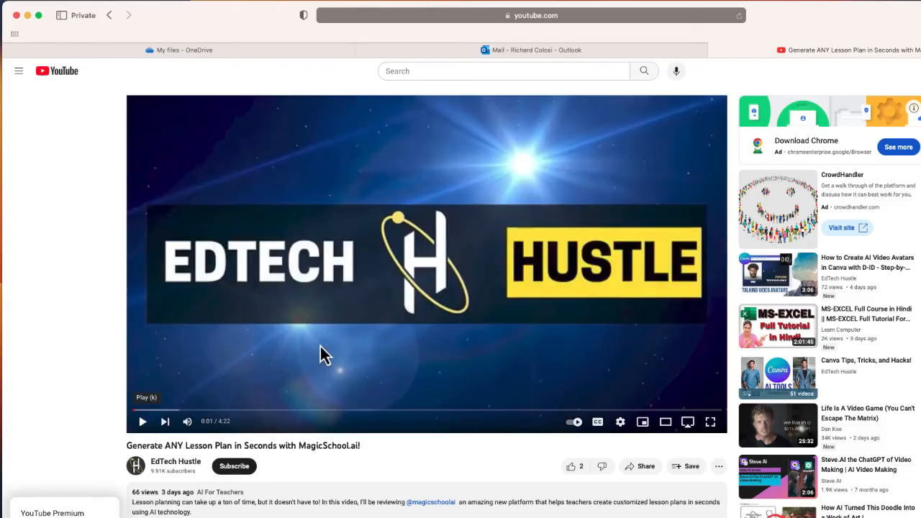
mouse_move(647, 172)
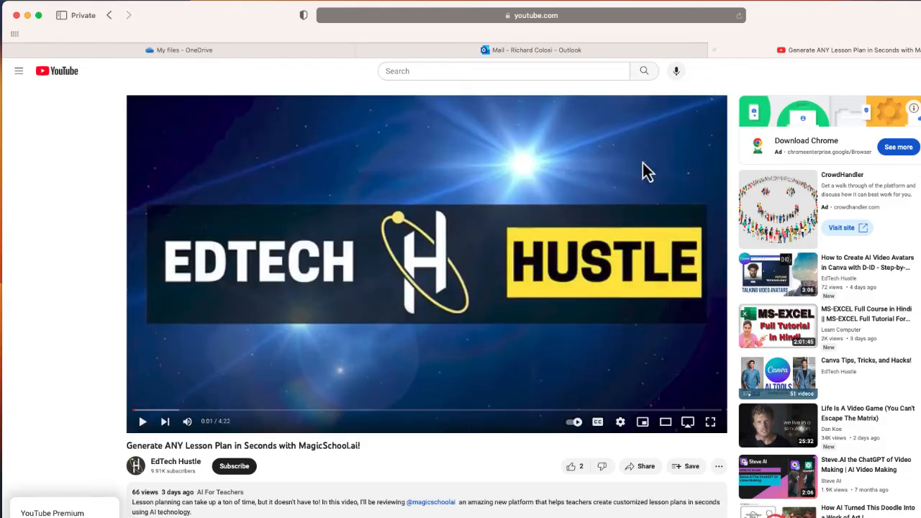
mouse_move(616, 194)
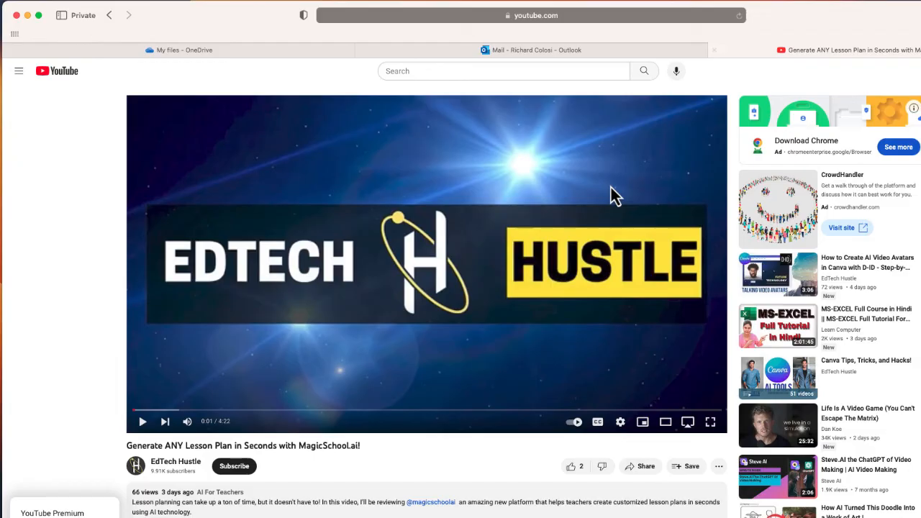
mouse_move(550, 65)
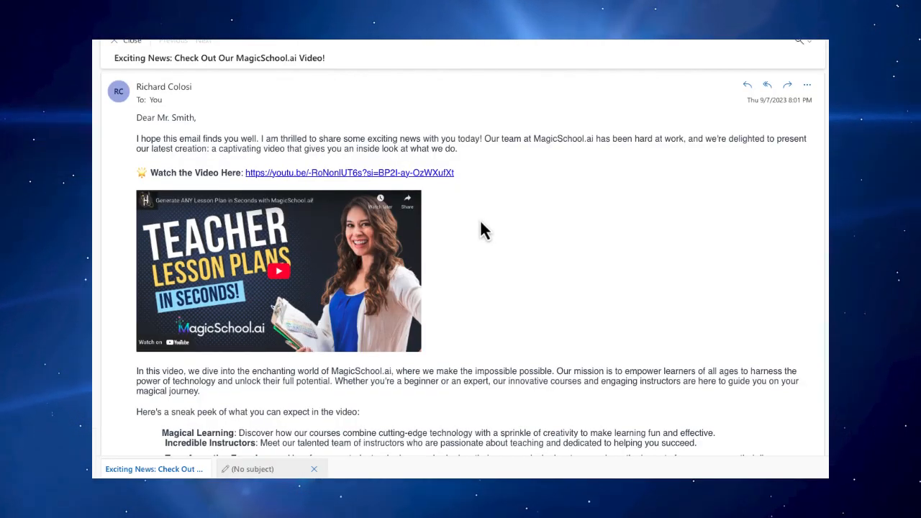
mouse_move(213, 175)
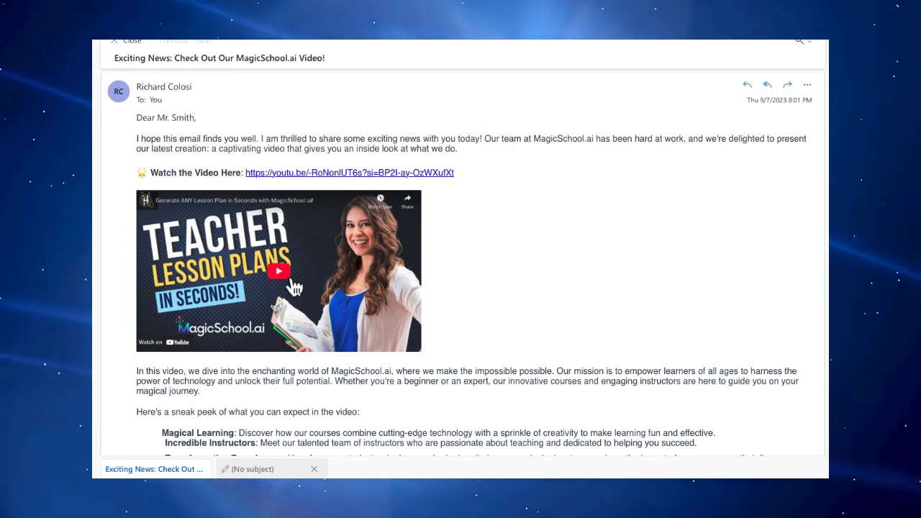
mouse_move(273, 271)
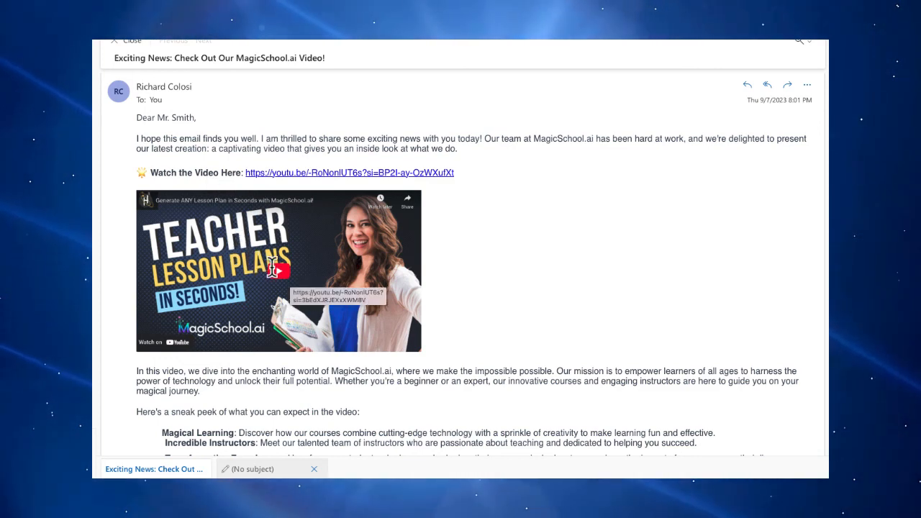